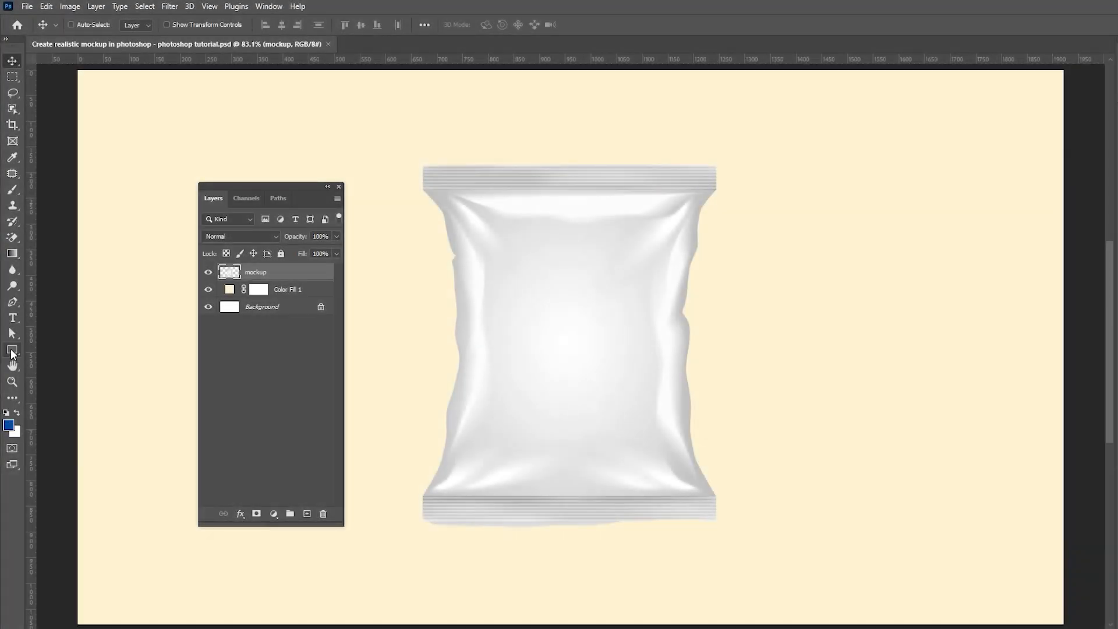
# Switch to the Rectangle Tool to draw a white shape over the snack bag.
pyautogui.click(11, 349)
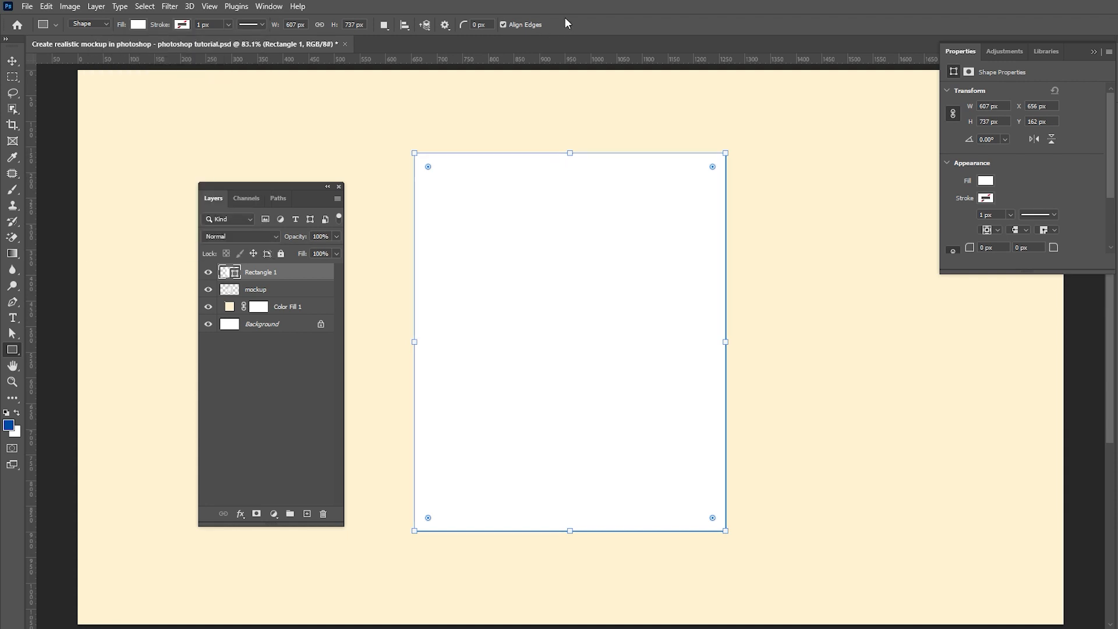
# Rasterize the Rectangle 1 layer and convert it into a smart object.
pyautogui.rightClick(259, 272)
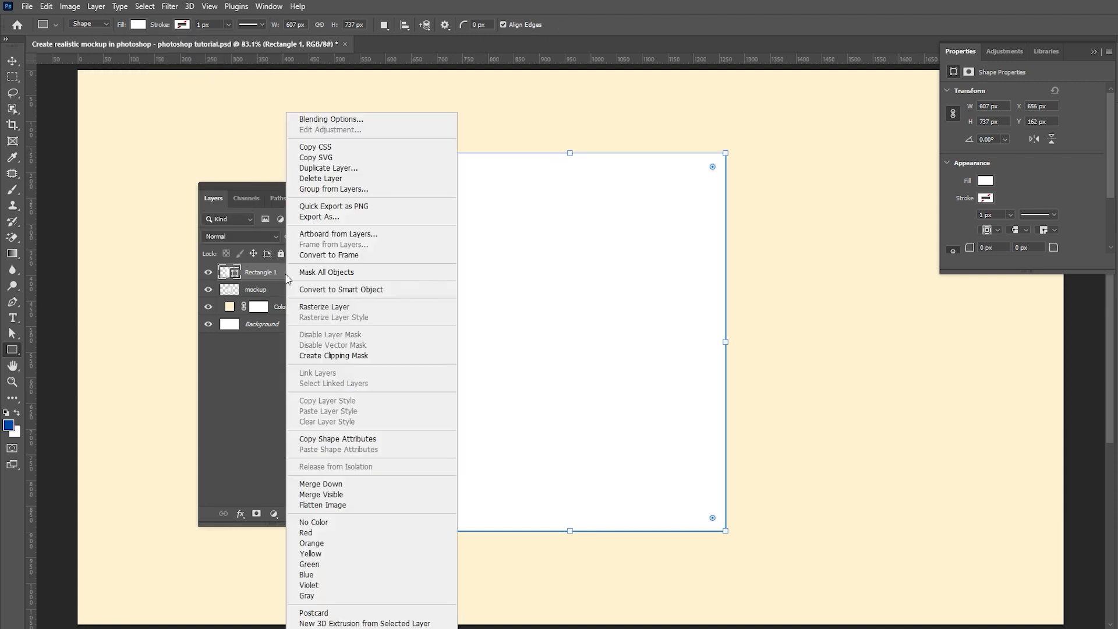
pyautogui.click(324, 306)
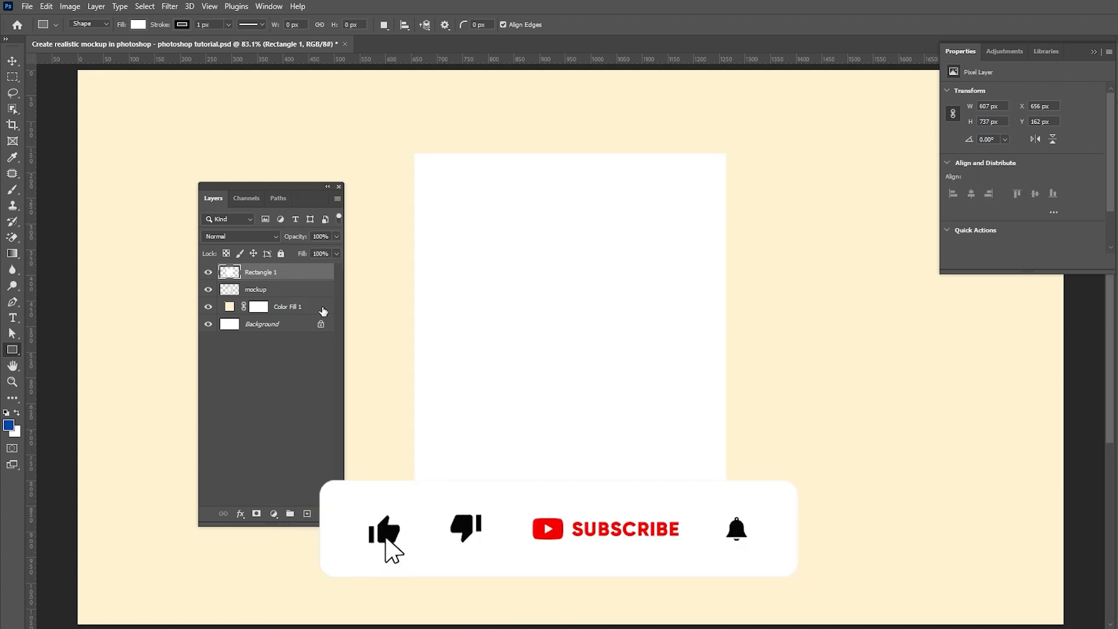
pyautogui.rightClick(260, 271)
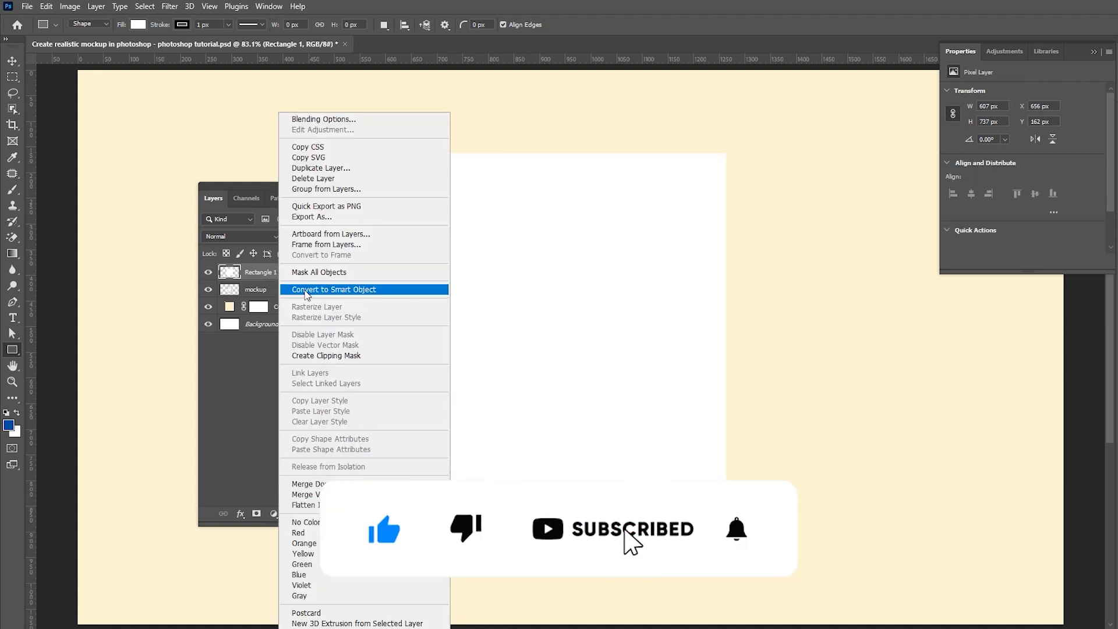
pyautogui.click(335, 289)
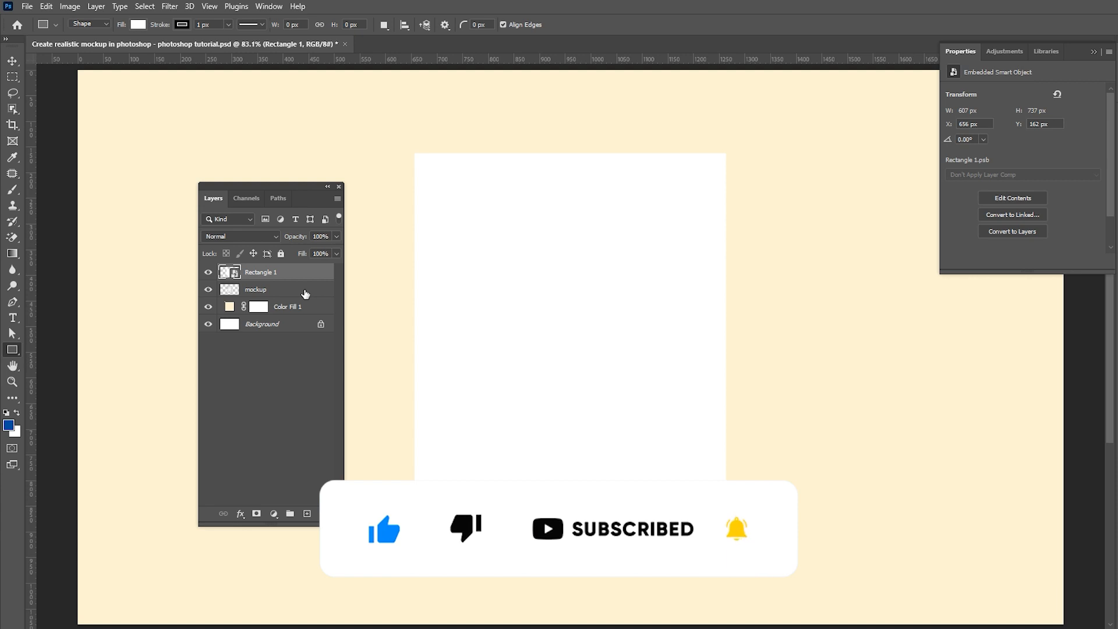
# Clip the smart object to the bag shape and enter its contents for editing.
pyautogui.rightClick(259, 271)
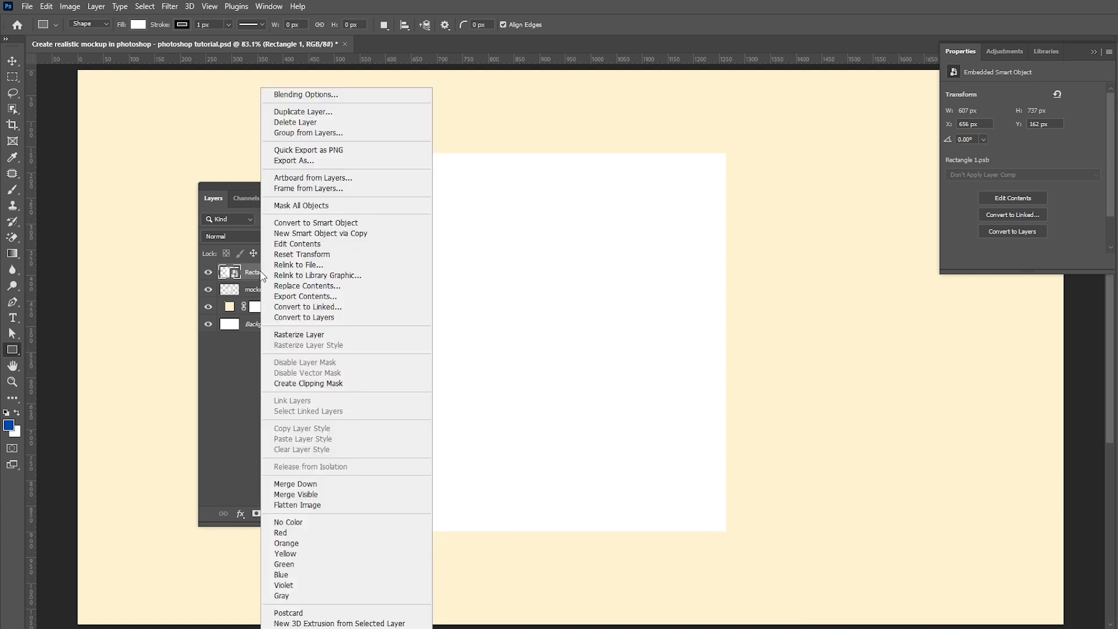
pyautogui.moveTo(307, 383)
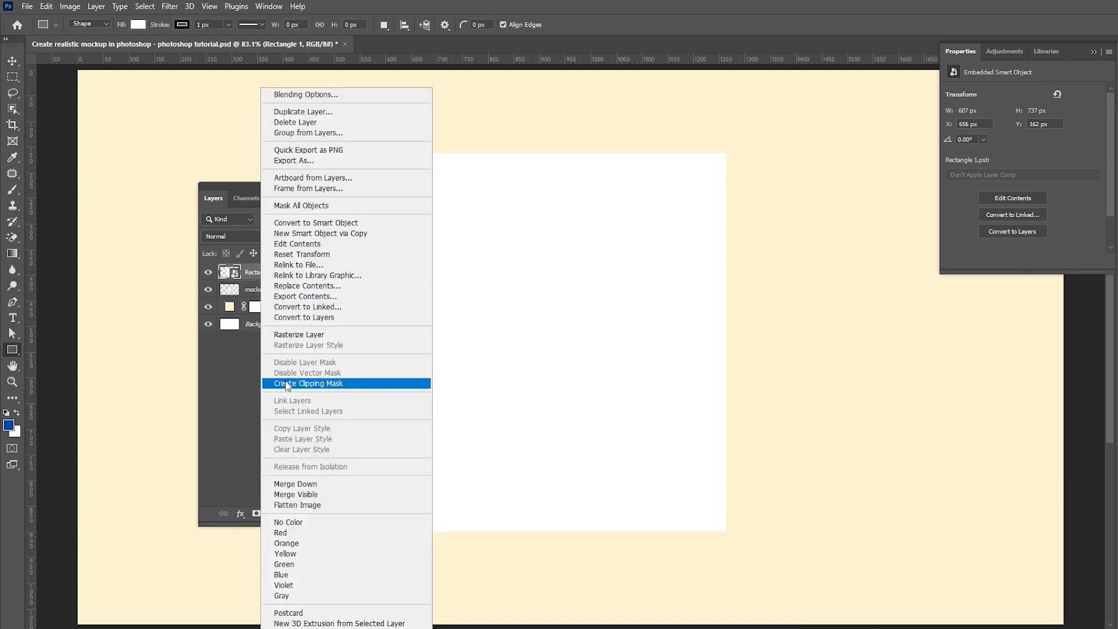
pyautogui.click(310, 383)
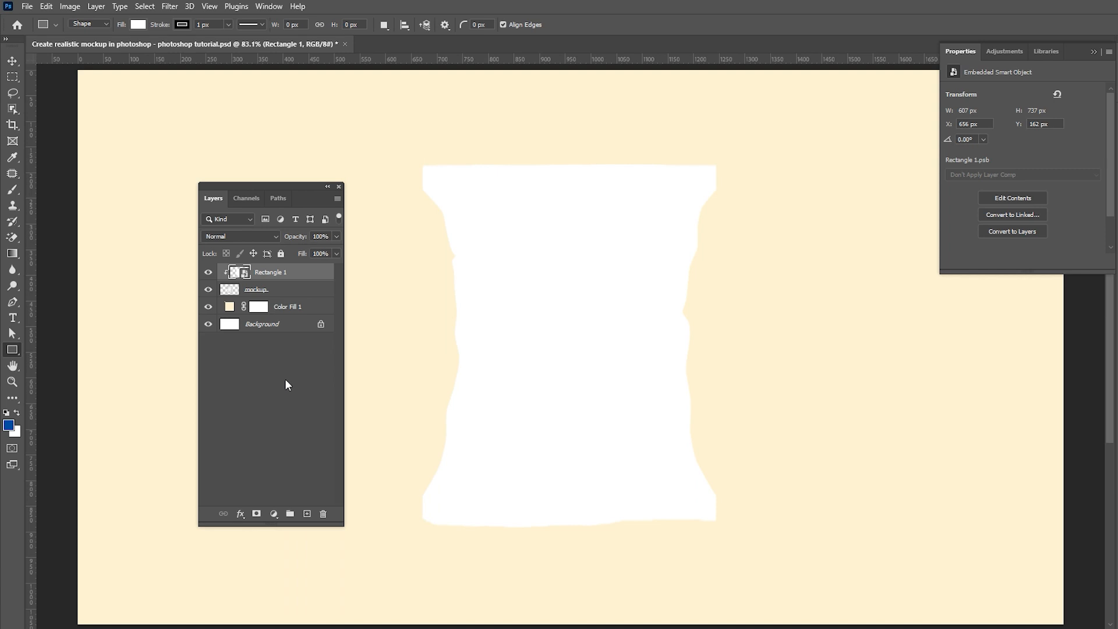
pyautogui.doubleClick(228, 271)
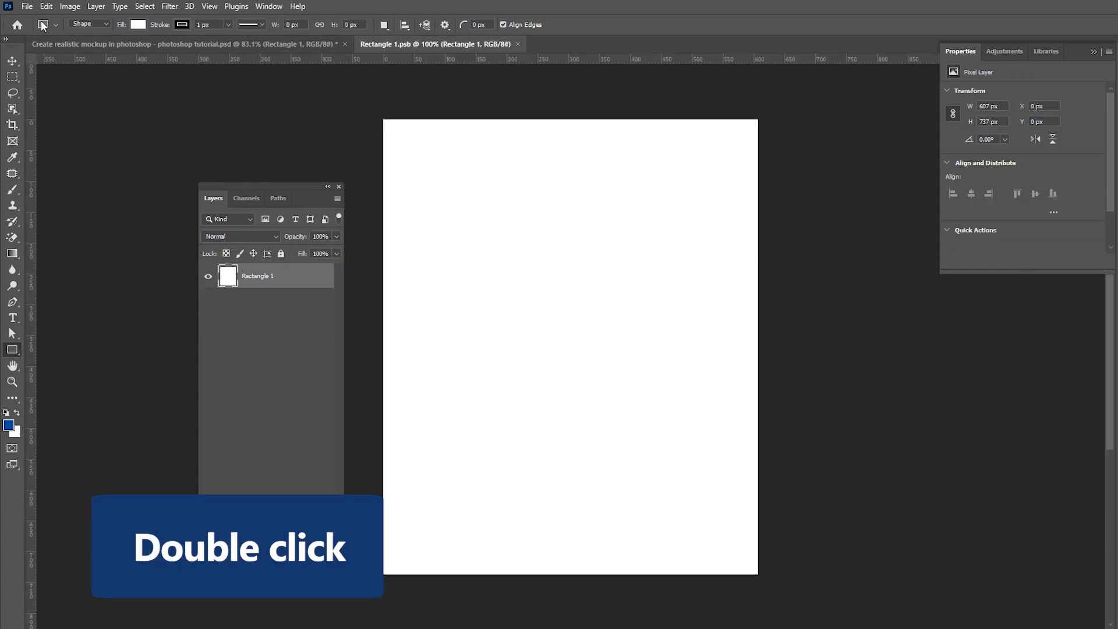
pyautogui.click(27, 7)
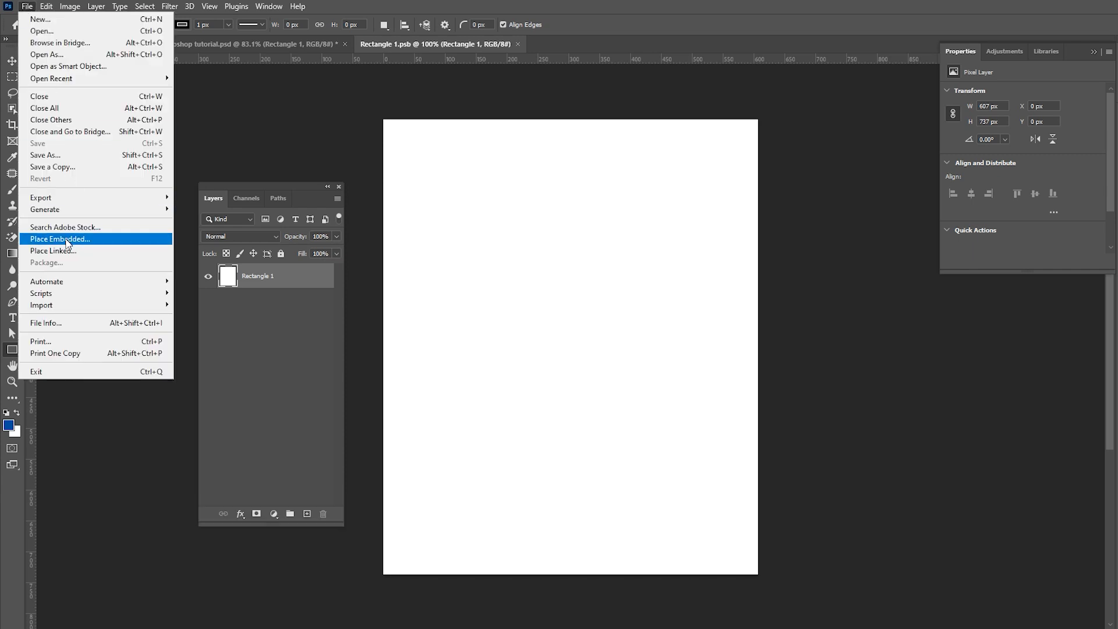
# Embed the Package image into the smart object, scaled to fill the canvas, and commit it.
pyautogui.click(59, 238)
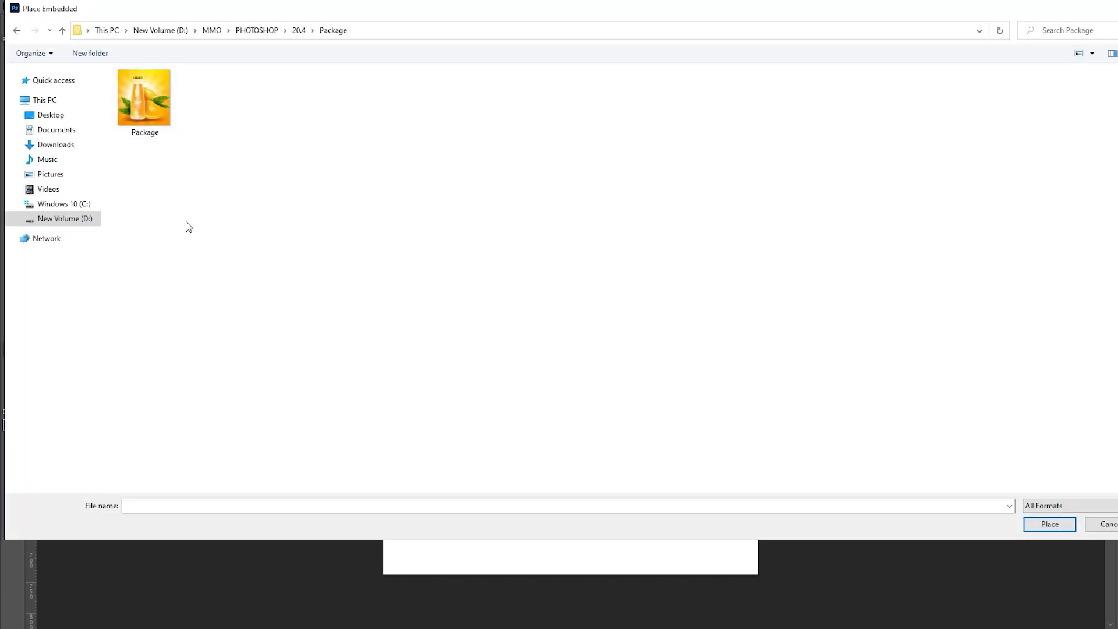
pyautogui.doubleClick(145, 97)
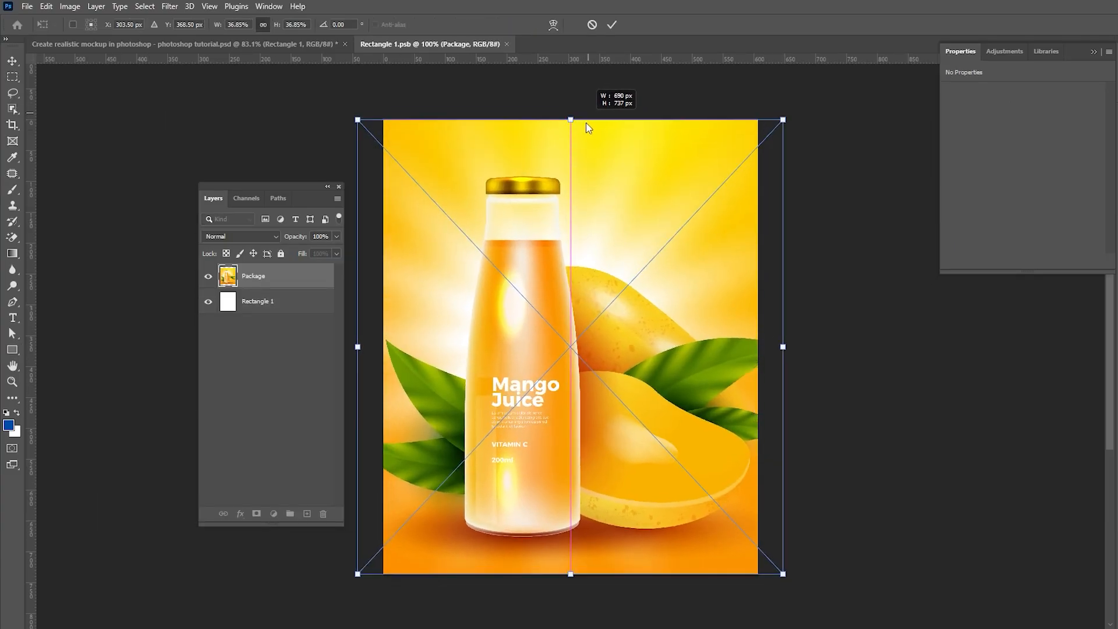
pyautogui.click(611, 24)
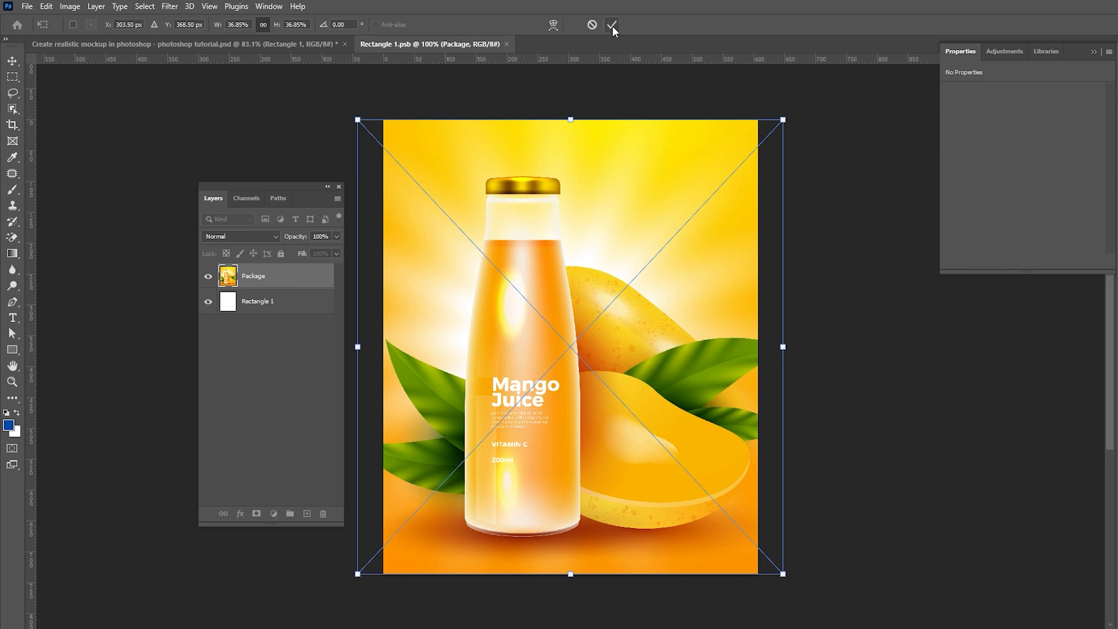
pyautogui.click(612, 25)
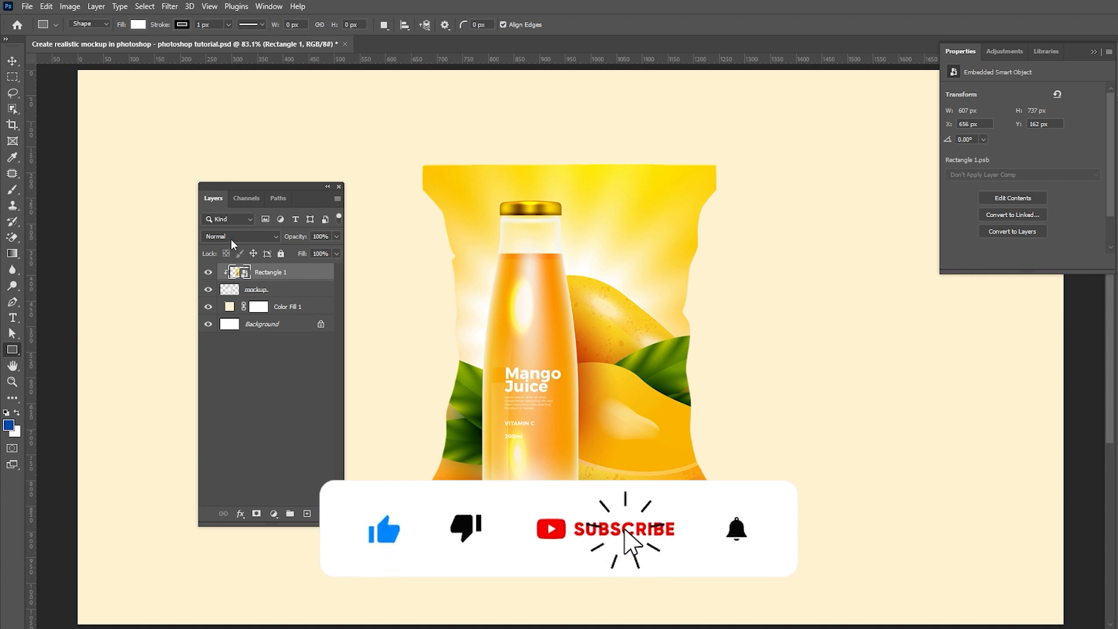
# Set the design layer's blend mode to Linear Burn so the bag's wrinkles show through.
pyautogui.click(240, 237)
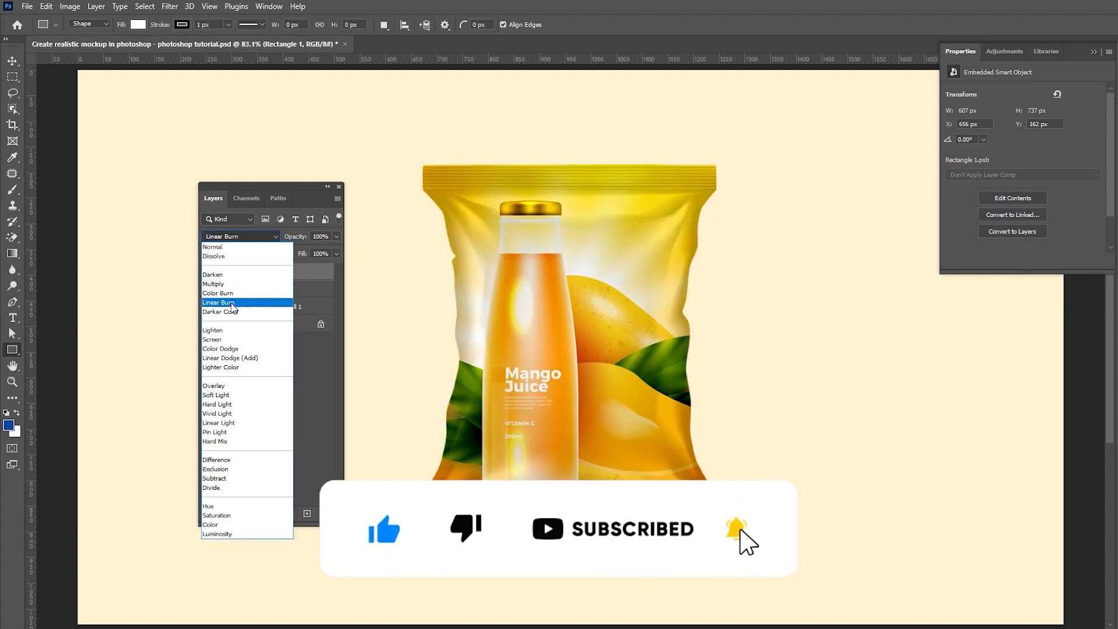
pyautogui.click(220, 303)
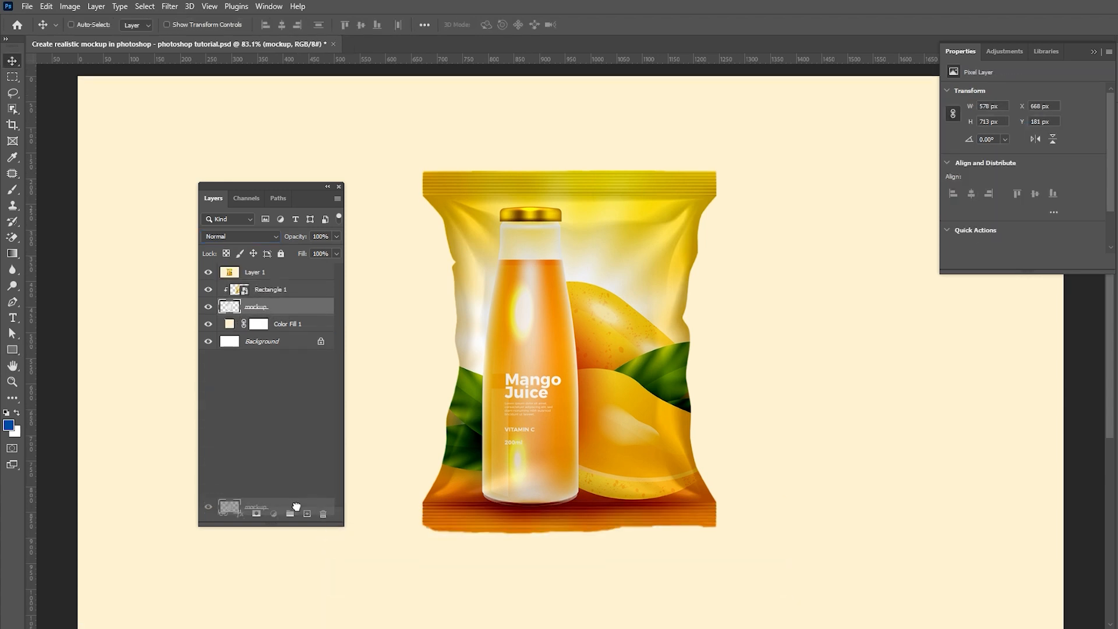
# Duplicate the mockup layer (Ctrl+J) and group the copy, design and Layer 1 into Group 1.
pyautogui.press('ctrl+j')
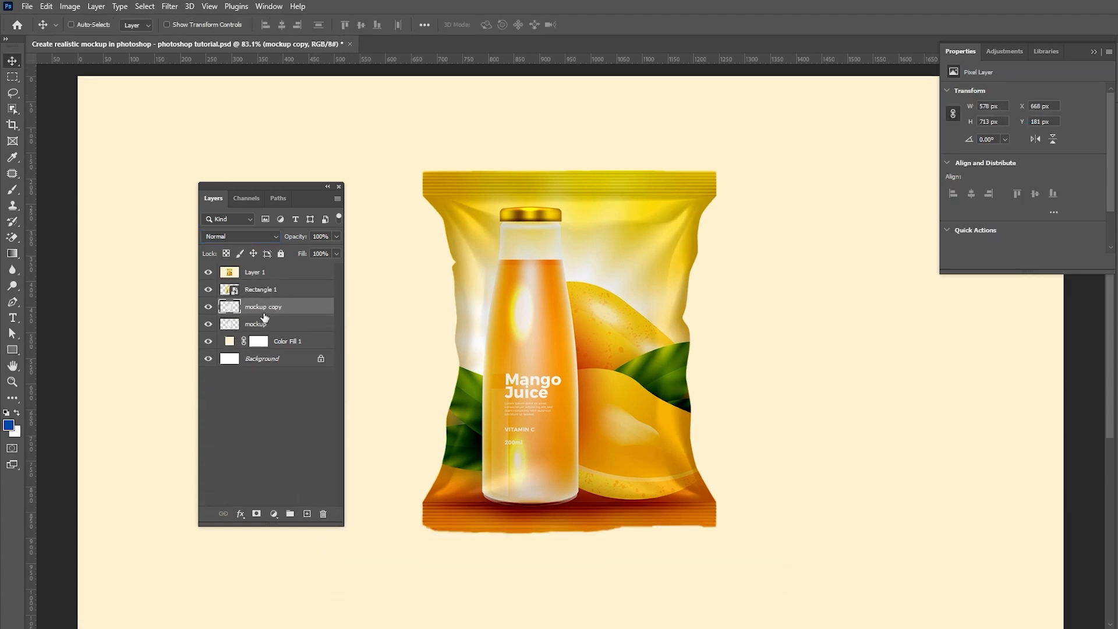
pyautogui.click(255, 271)
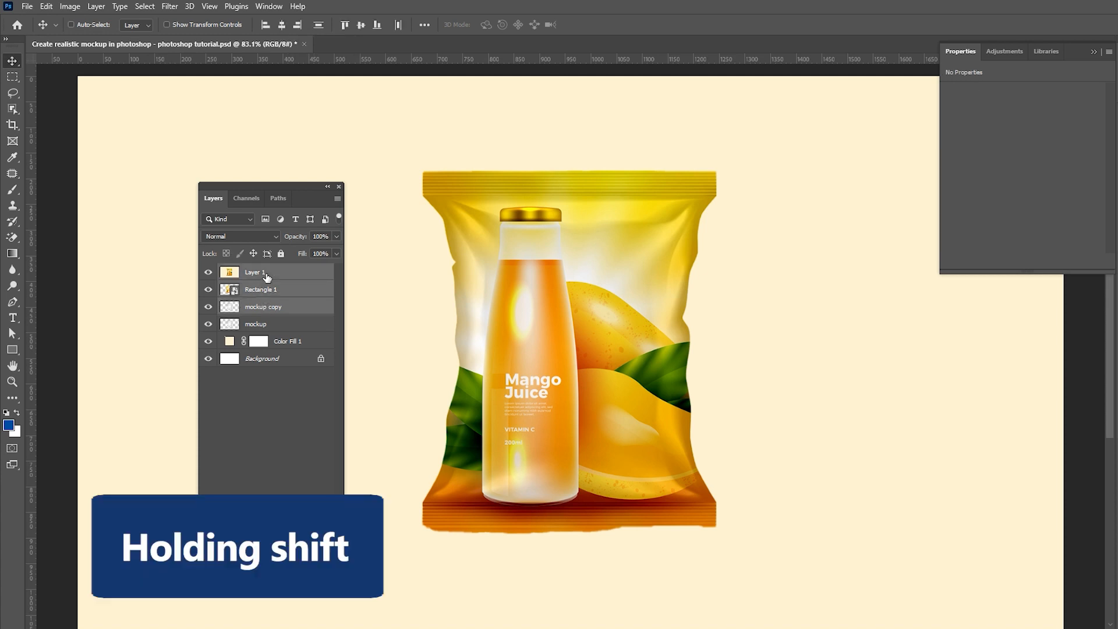
pyautogui.press('ctrl+g')
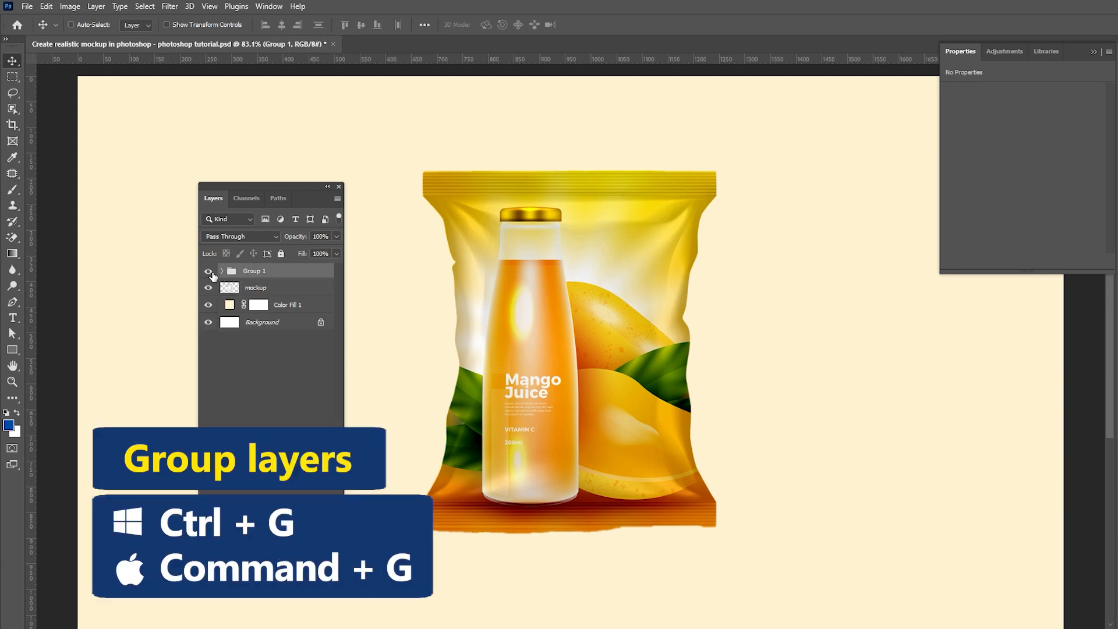